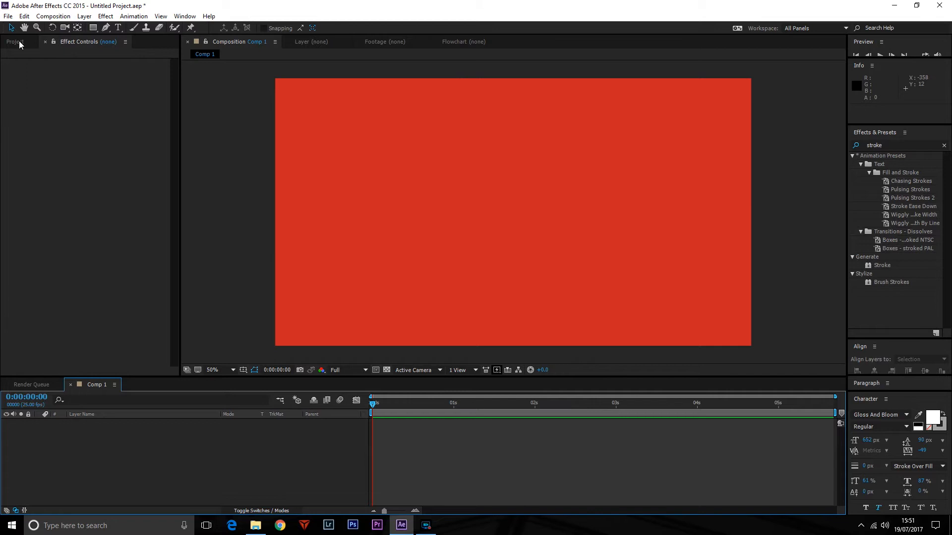
- Show the Project panel listing the empty red composition Comp 1
{"action": "left_click", "coordinate": [15, 42]}
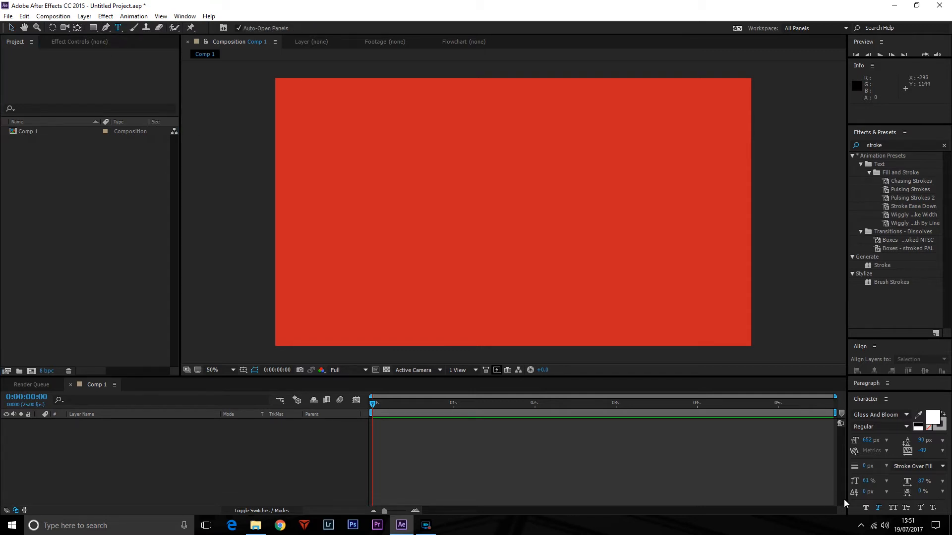
- Add a text layer on the composition reading 'France'
{"action": "left_click", "coordinate": [410, 233]}
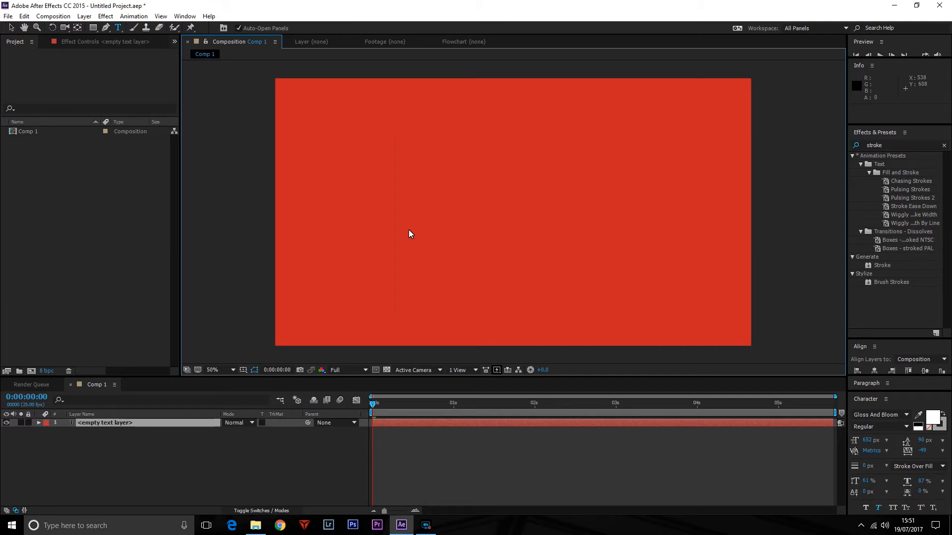
{"action": "type", "text": "F"}
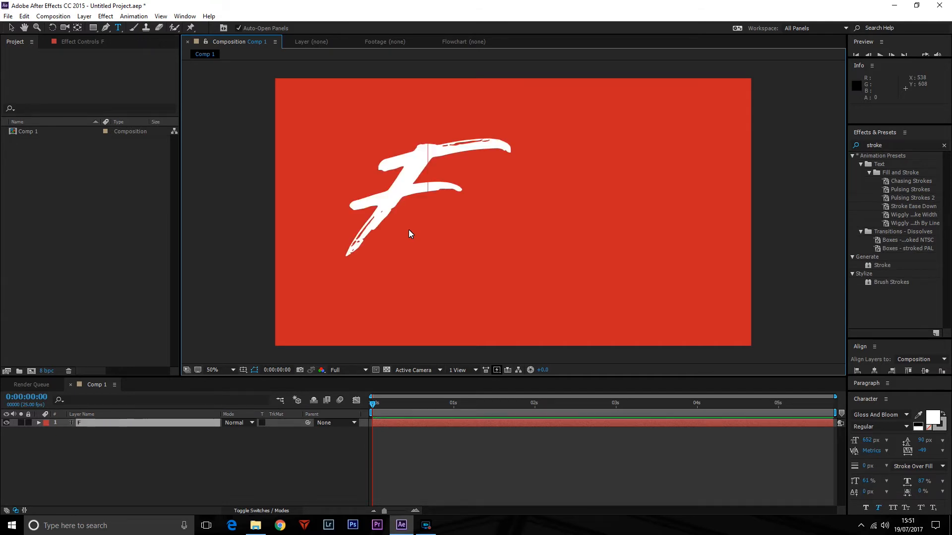
{"action": "type", "text": "France"}
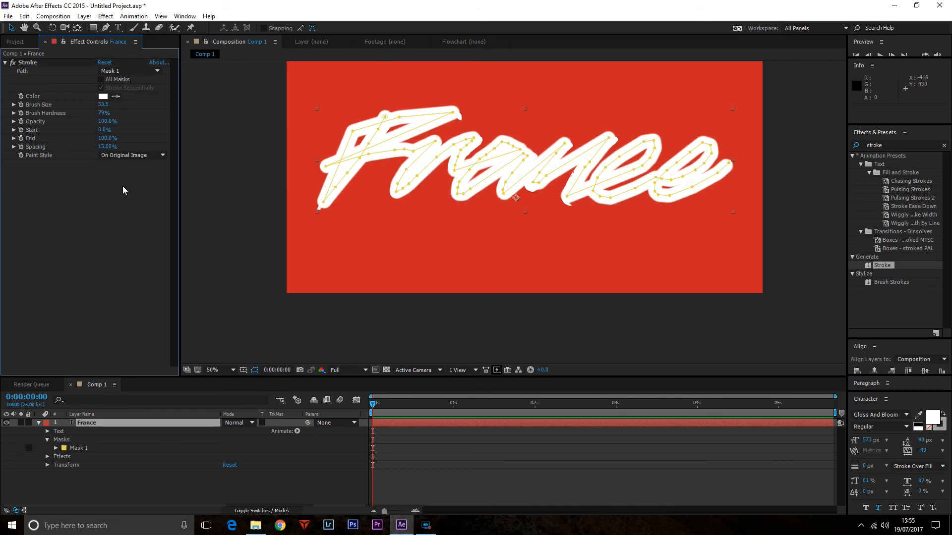
- Open the Stroke effect's Paint Style choices
{"action": "left_click", "coordinate": [131, 155]}
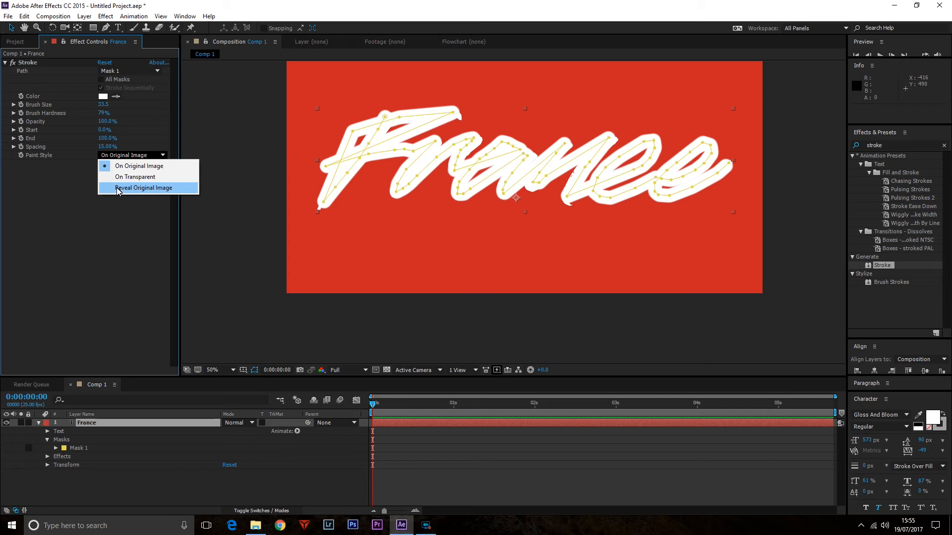
{"action": "left_click", "coordinate": [144, 188]}
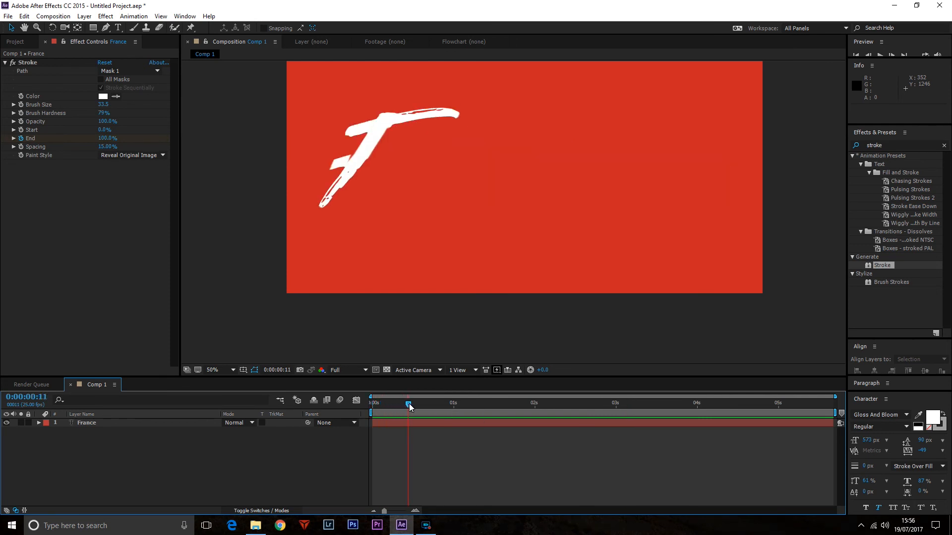
- Scrub the timeline to preview France being written on through the final e
{"action": "left_click_drag", "start_coordinate": [408, 403], "coordinate": [467, 403]}
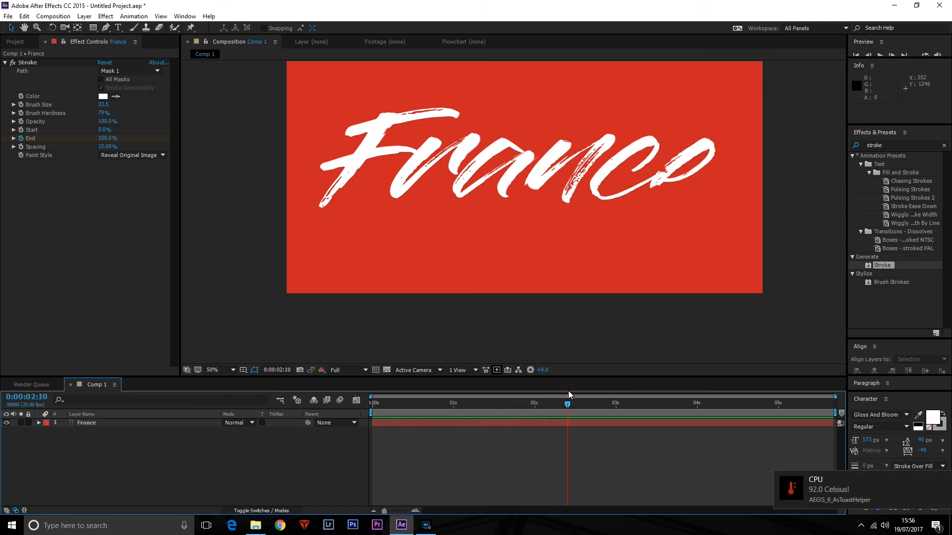
{"action": "left_click_drag", "start_coordinate": [567, 403], "coordinate": [589, 403]}
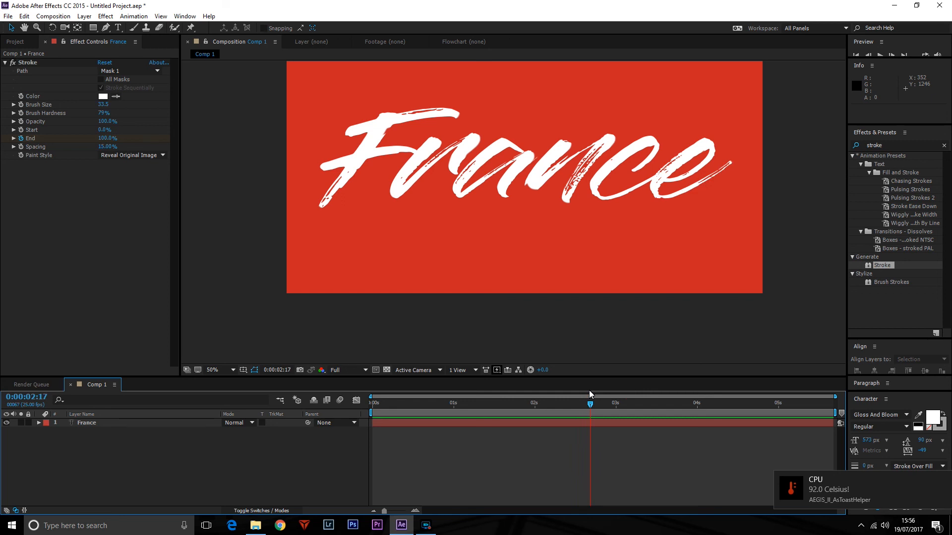